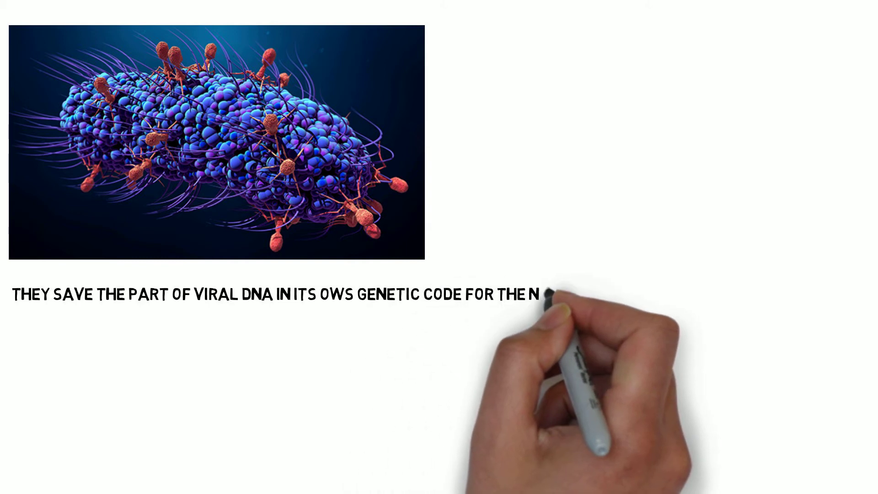
type("EXT TIME THAT VIRUS ATTACKS.")
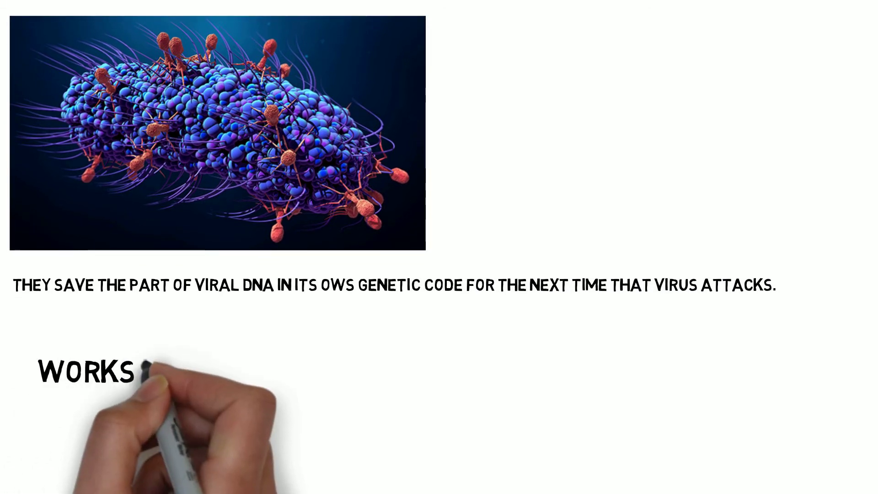
type("KINDA LIKE MEMORY CELLS IN HUMAN")
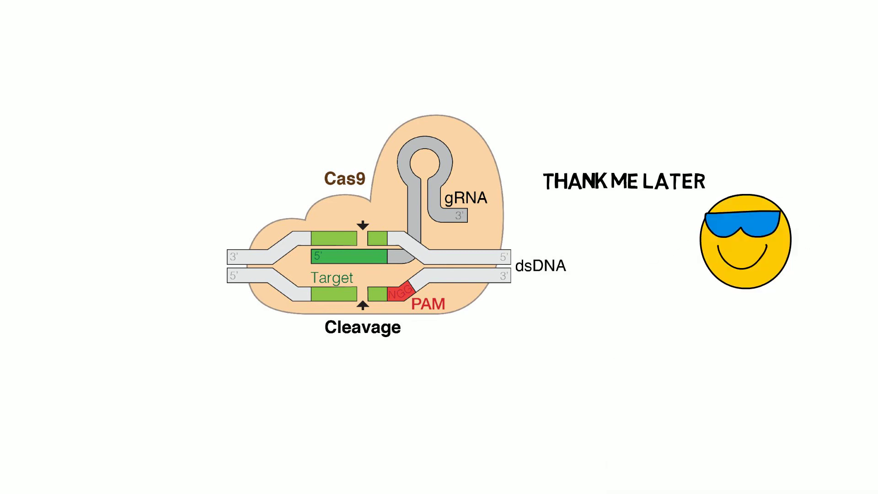
scroll("down", 3)
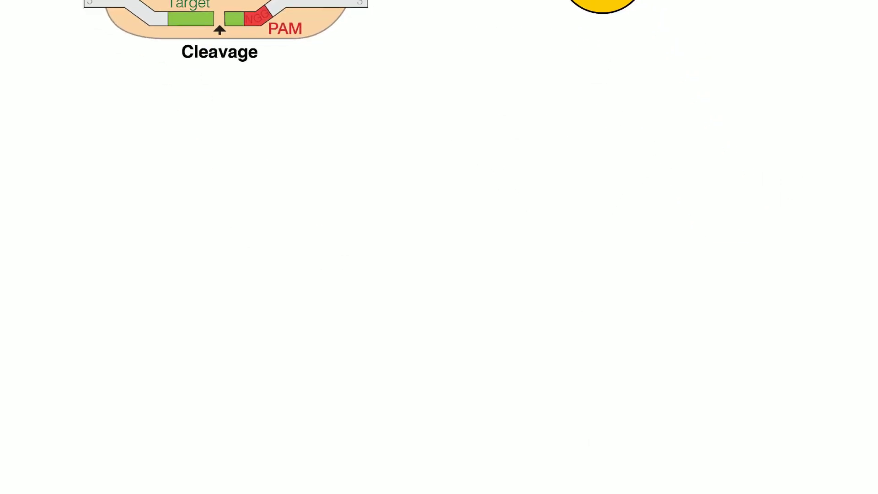